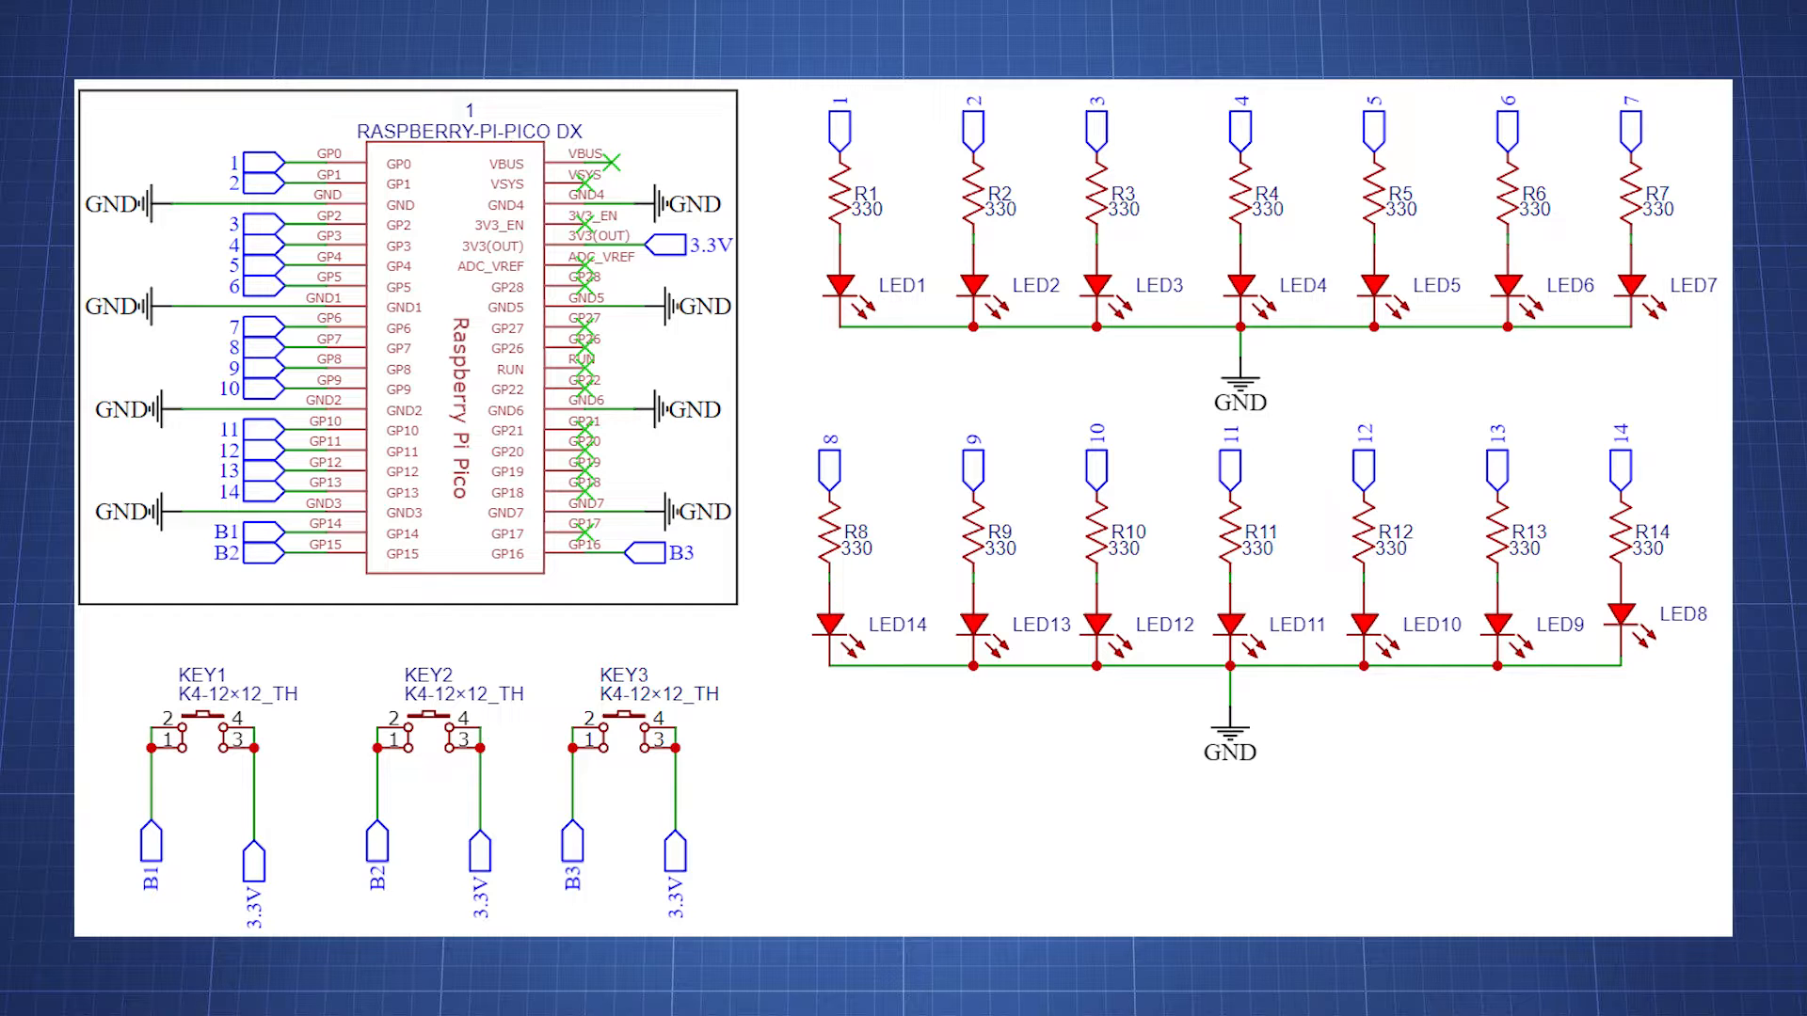
# Step: Import the board's DXF with Multi-Layer outlines onto the plane as the base for the case
pyautogui.click(653, 278)
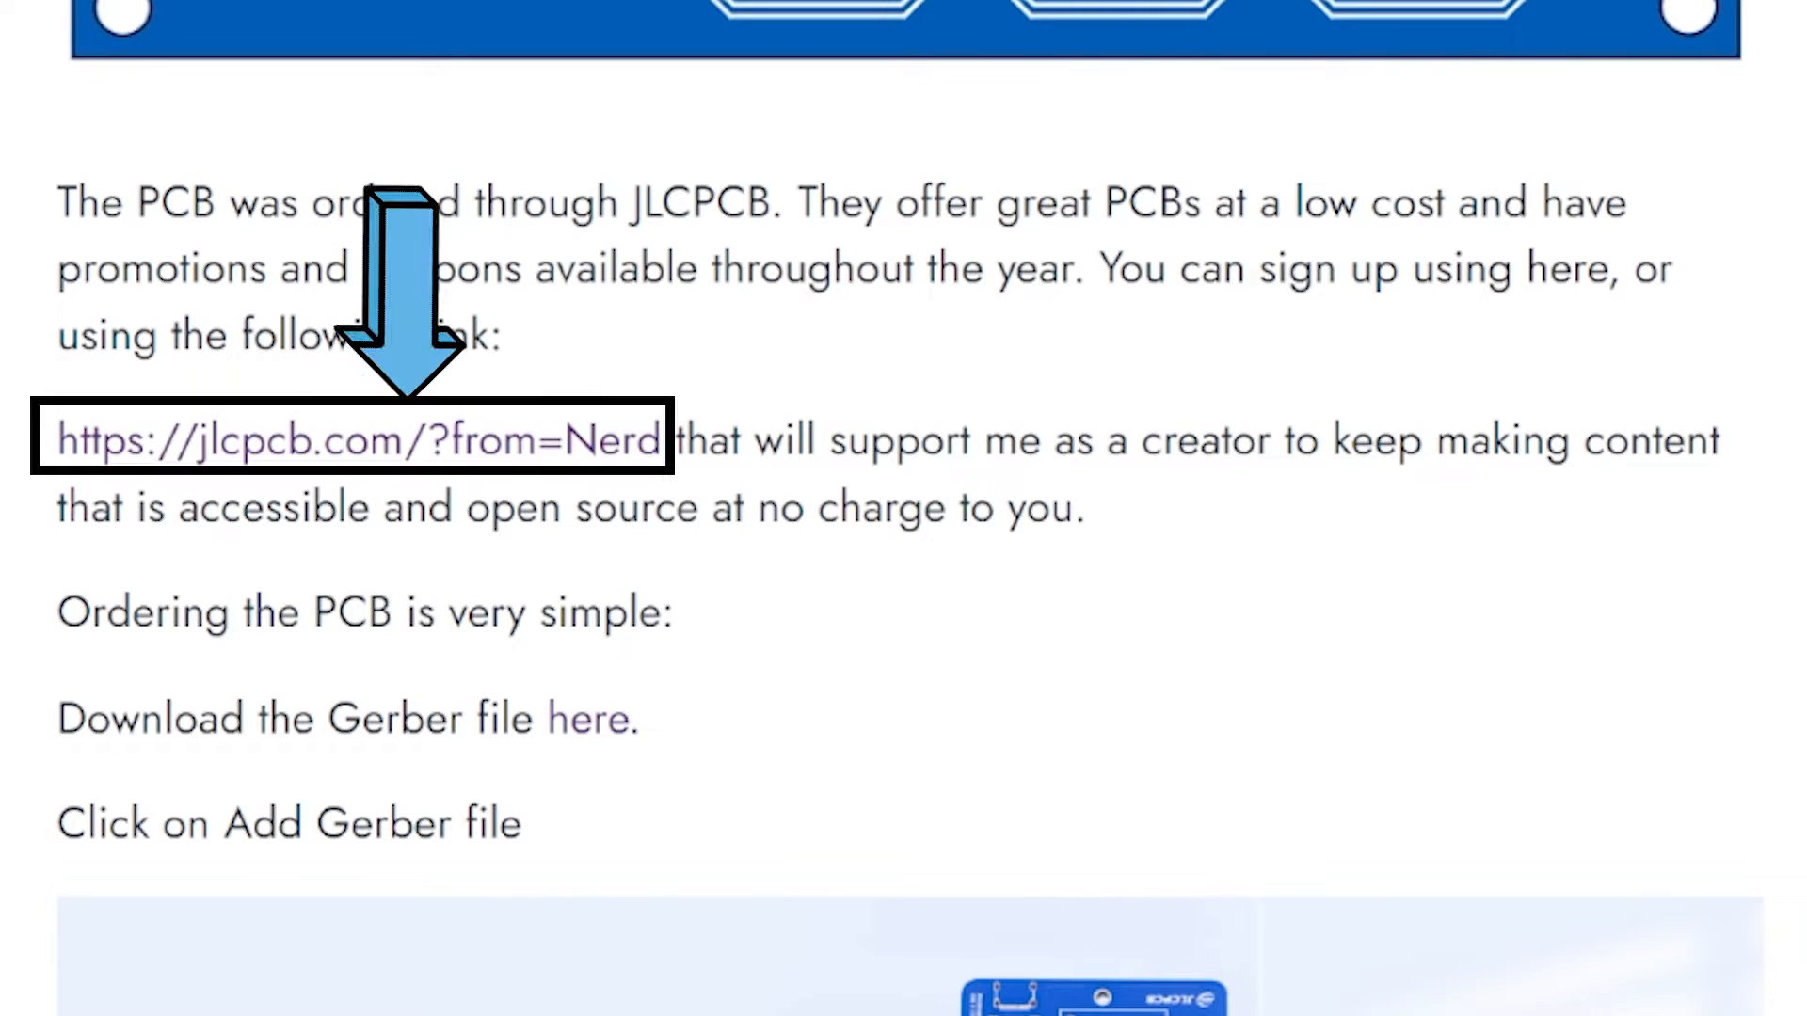
pyautogui.click(357, 440)
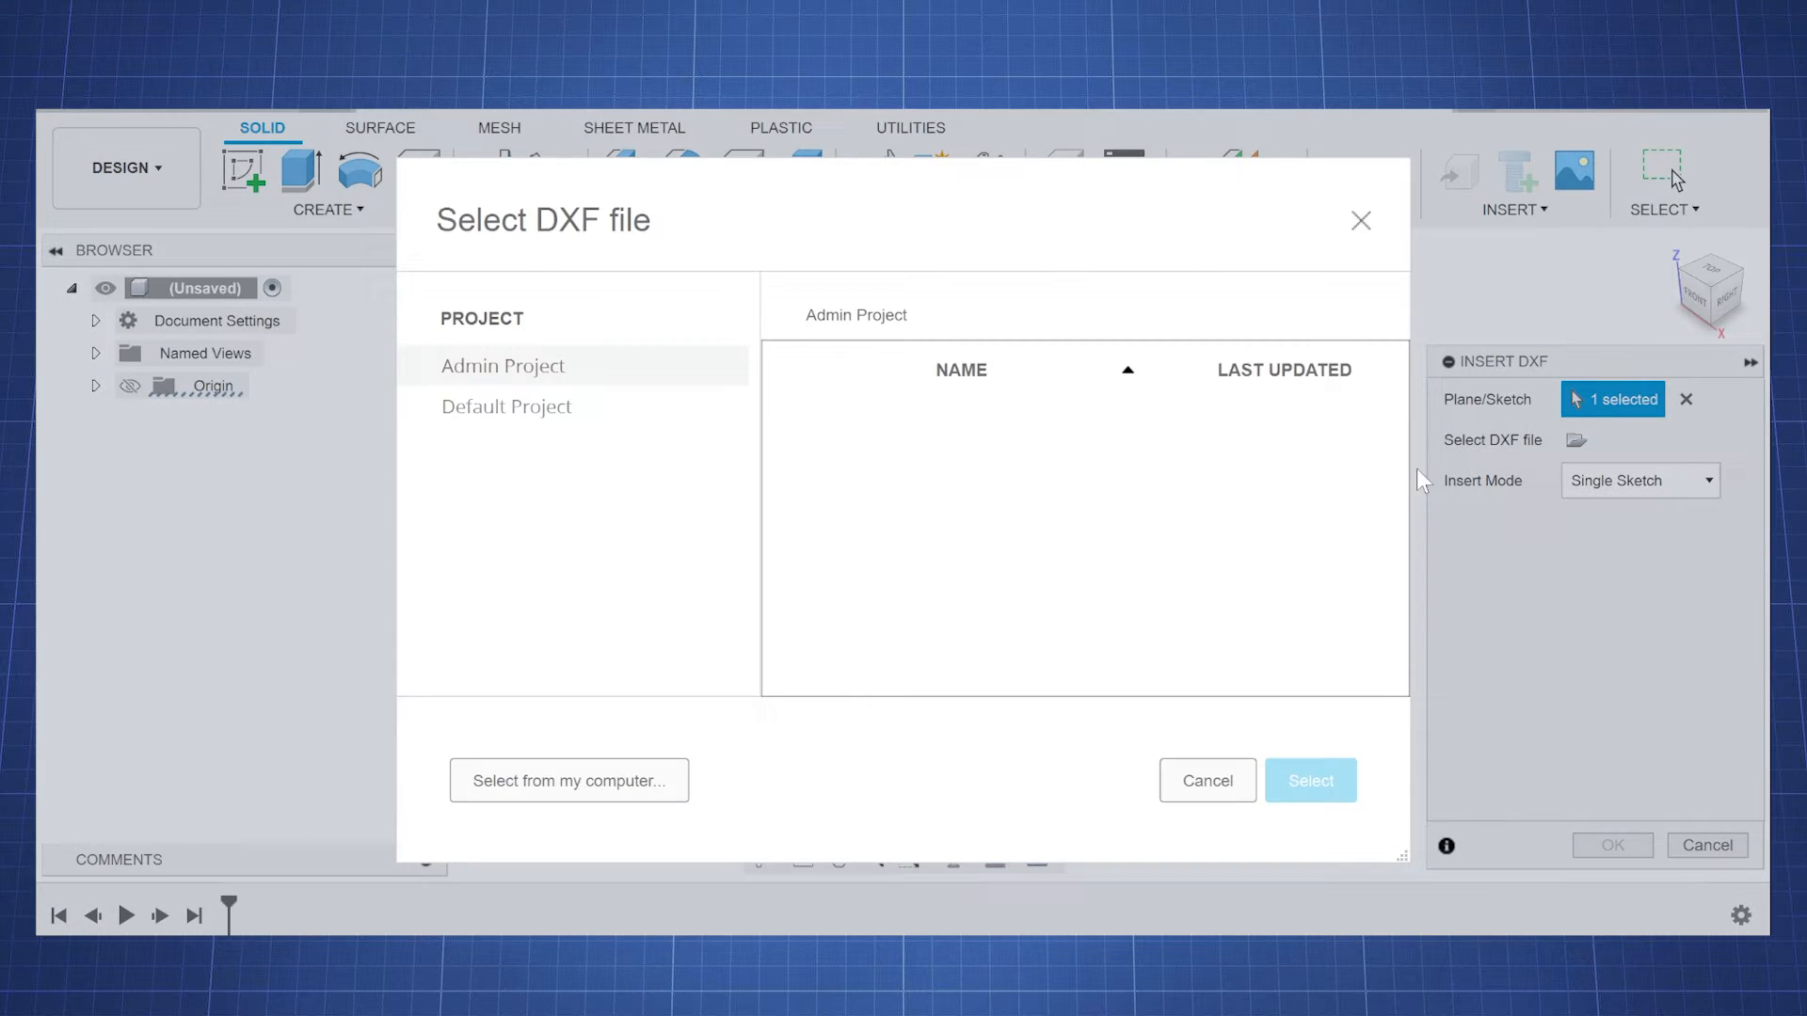
pyautogui.click(1309, 779)
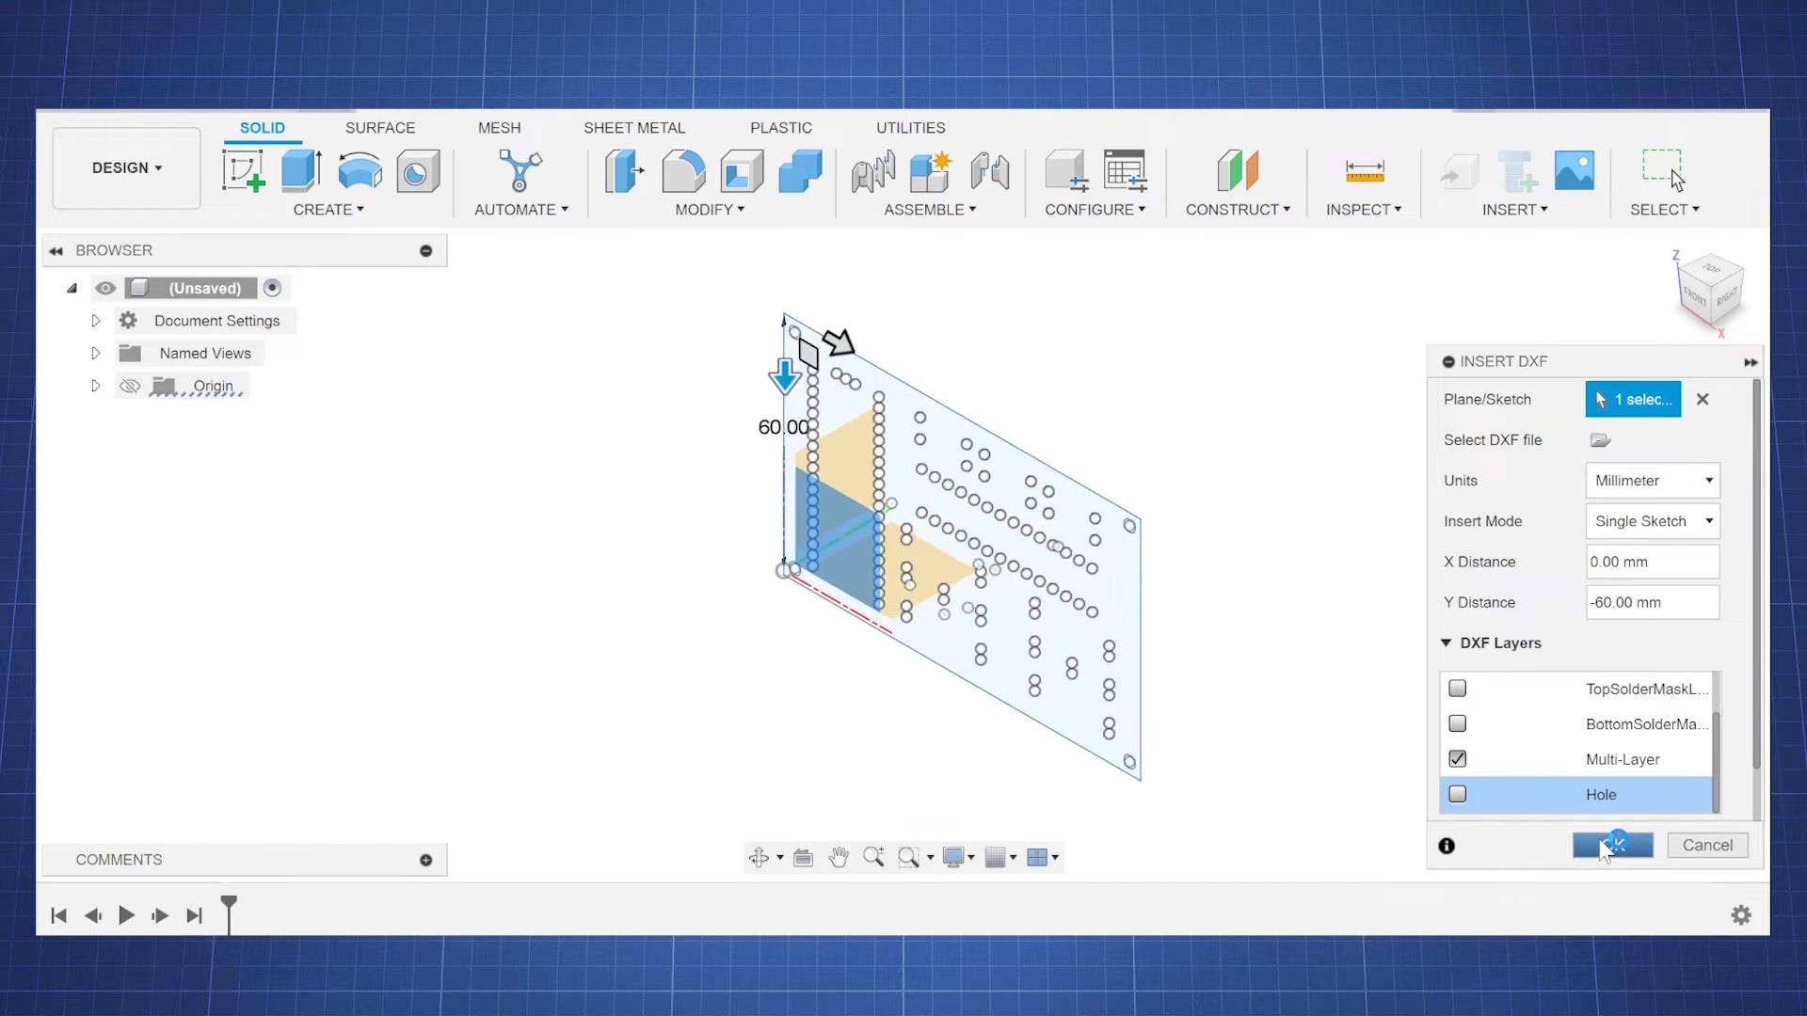
pyautogui.click(1611, 845)
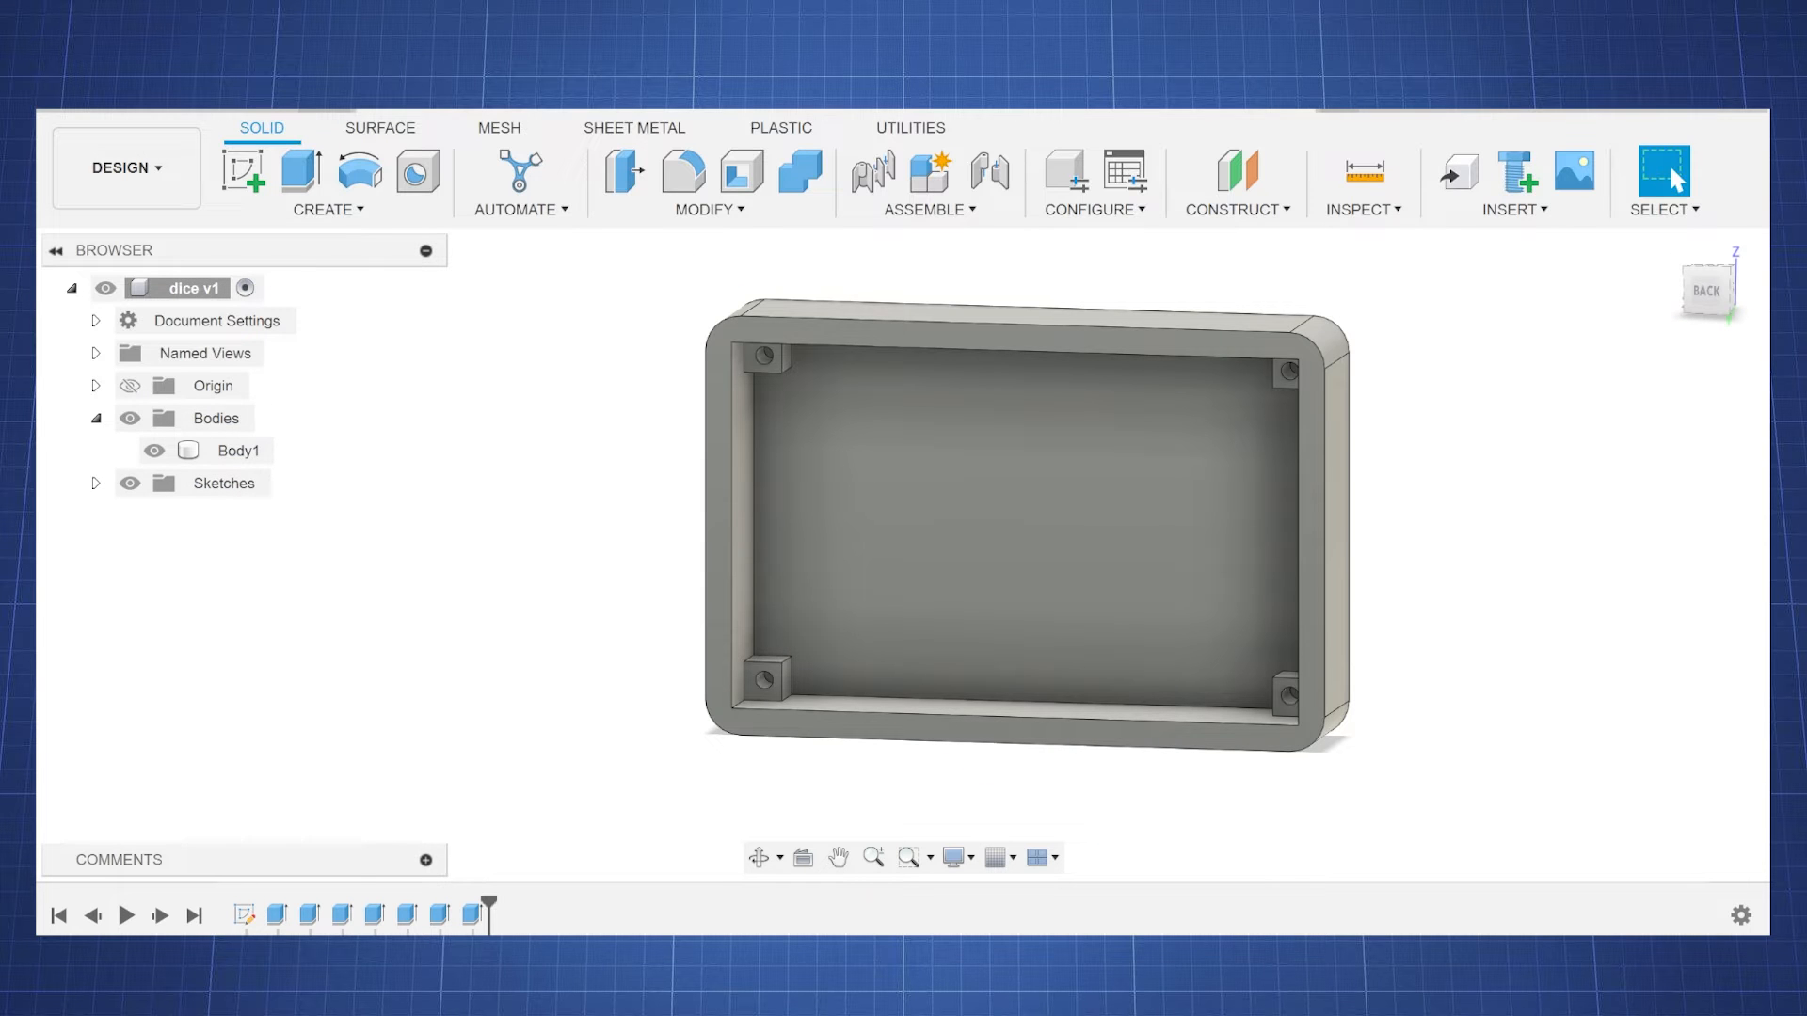